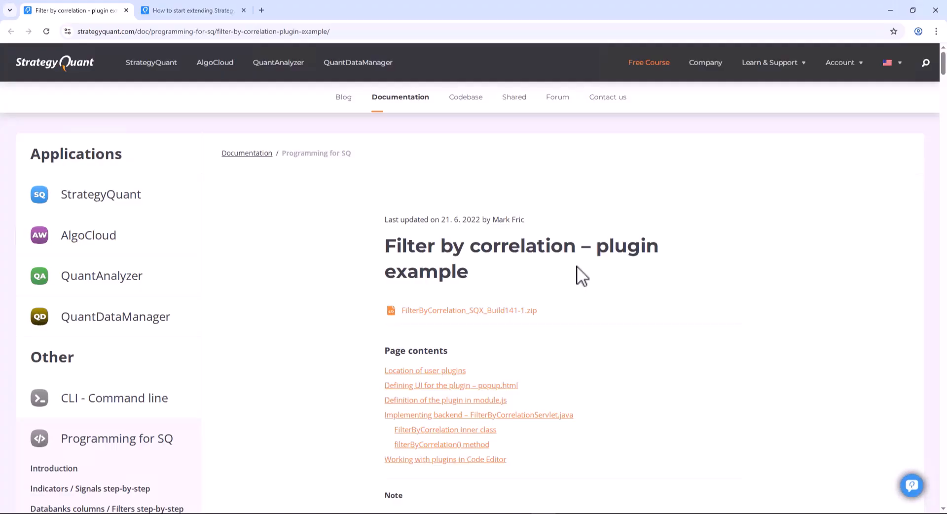
# Switch to the 'How to start extending StrategyQuant X' article tab.
pyautogui.click(193, 10)
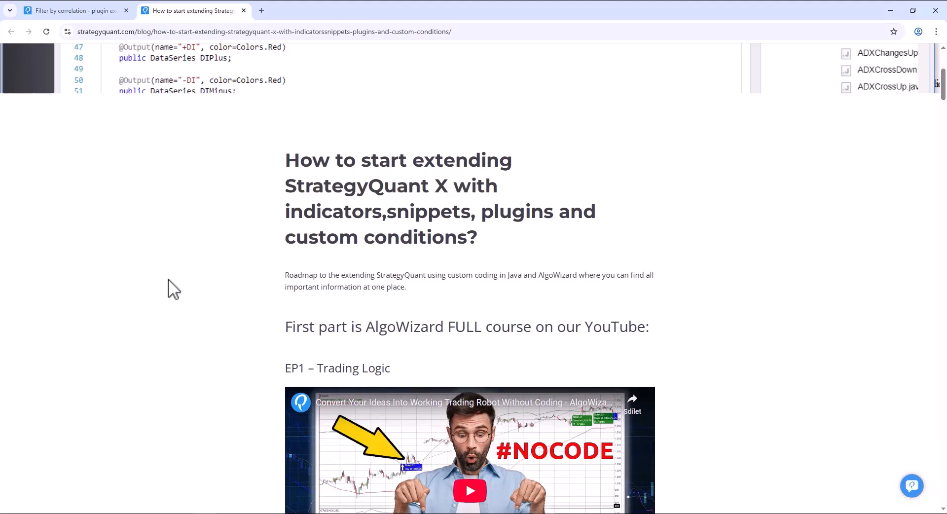
pyautogui.moveTo(400, 197)
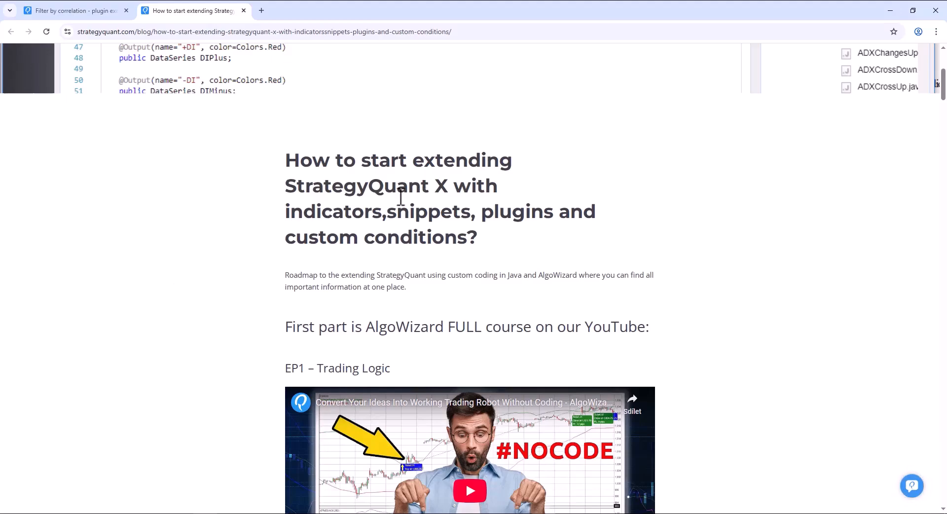
pyautogui.moveTo(401, 197)
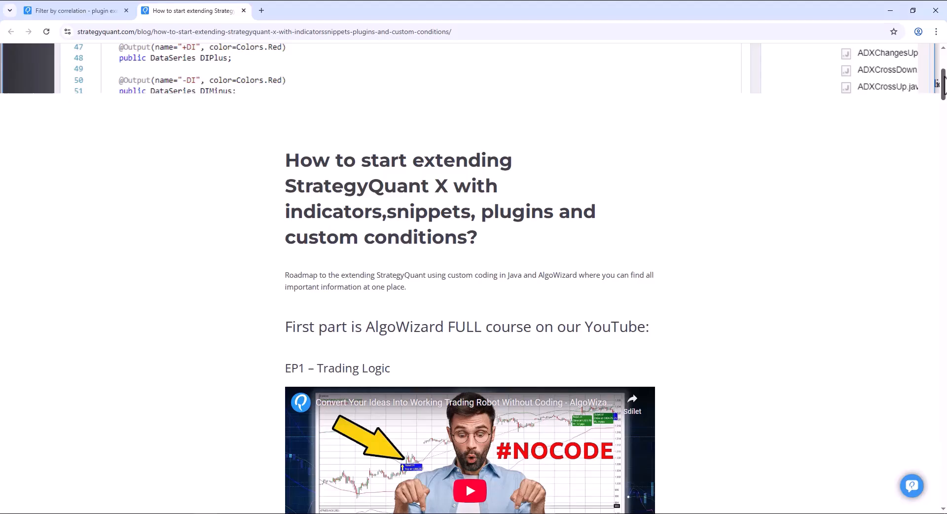
# Review the roadmap's Plugins and codebase sections, then return to the Filter by correlation plugin page.
pyautogui.scroll(-3)
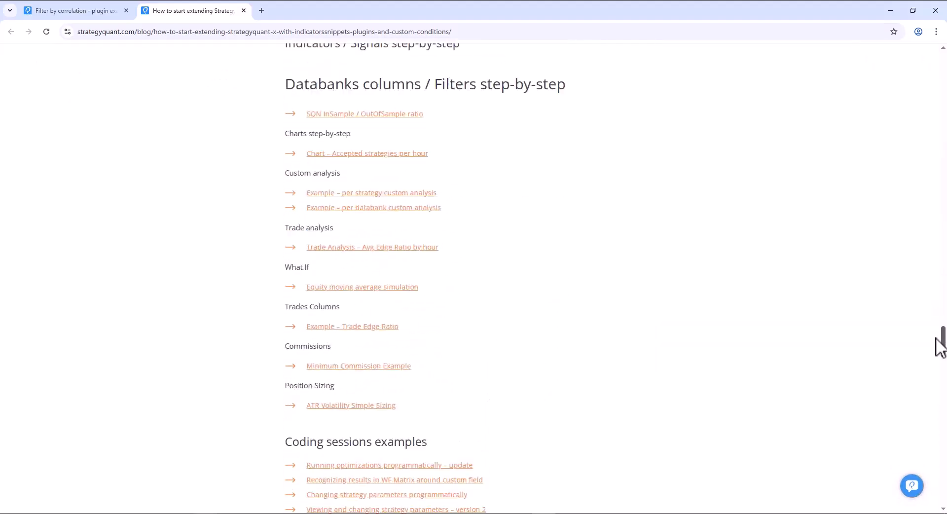
pyautogui.scroll(-3)
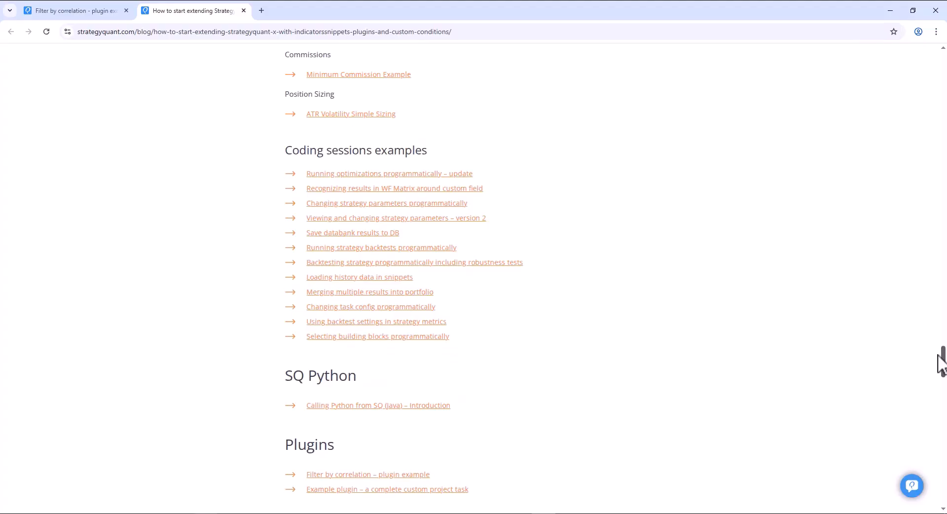
pyautogui.scroll(-3)
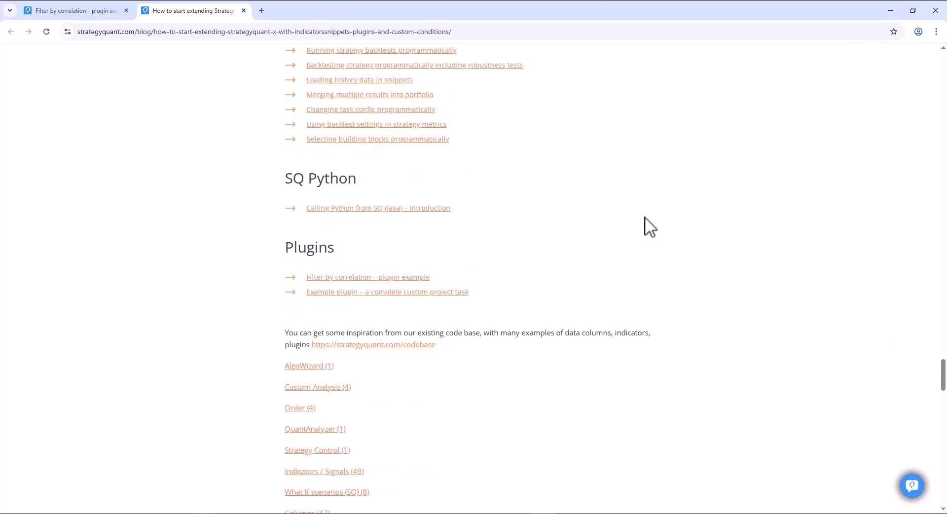
pyautogui.scroll(-3)
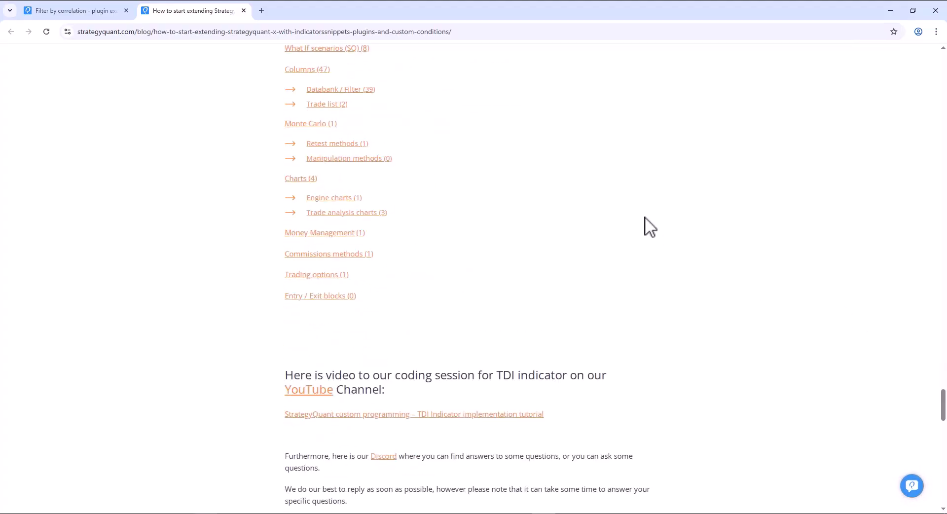
pyautogui.scroll(3)
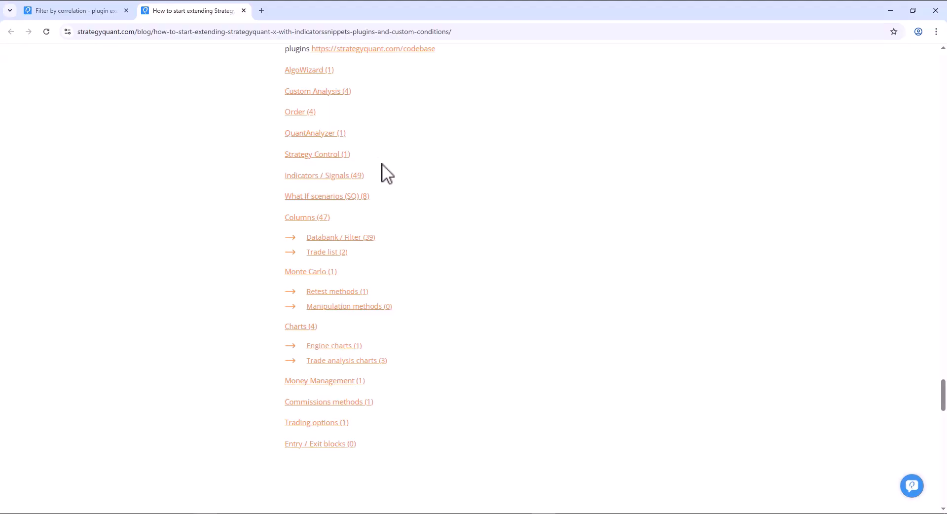
pyautogui.moveTo(353, 199)
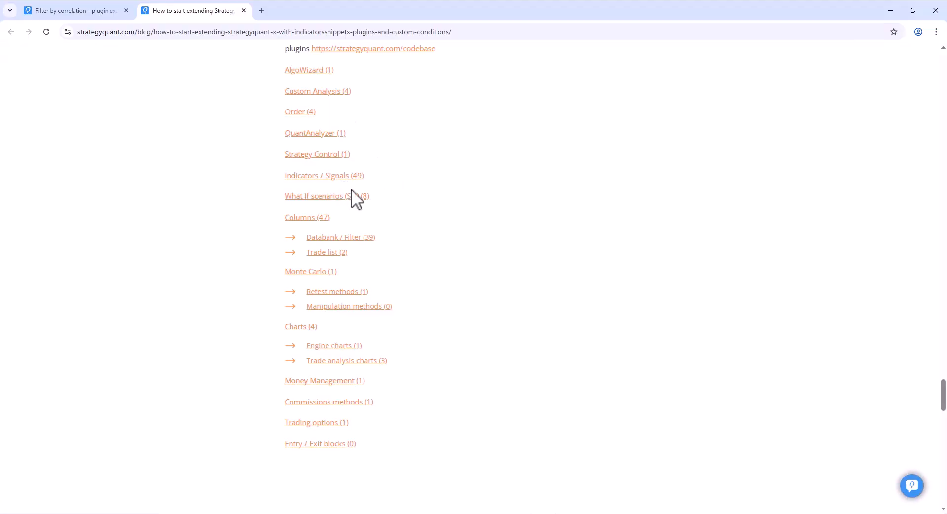
pyautogui.scroll(-3)
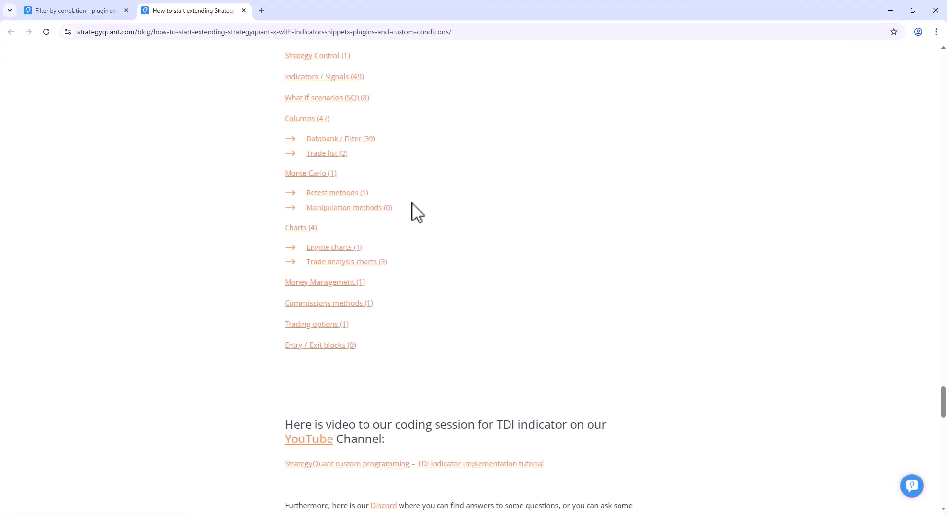
pyautogui.scroll(-3)
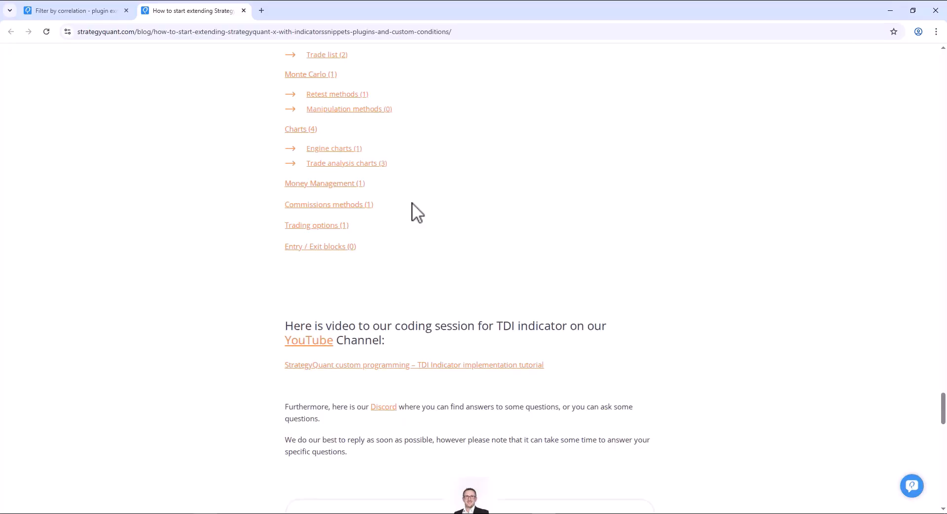
pyautogui.scroll(-3)
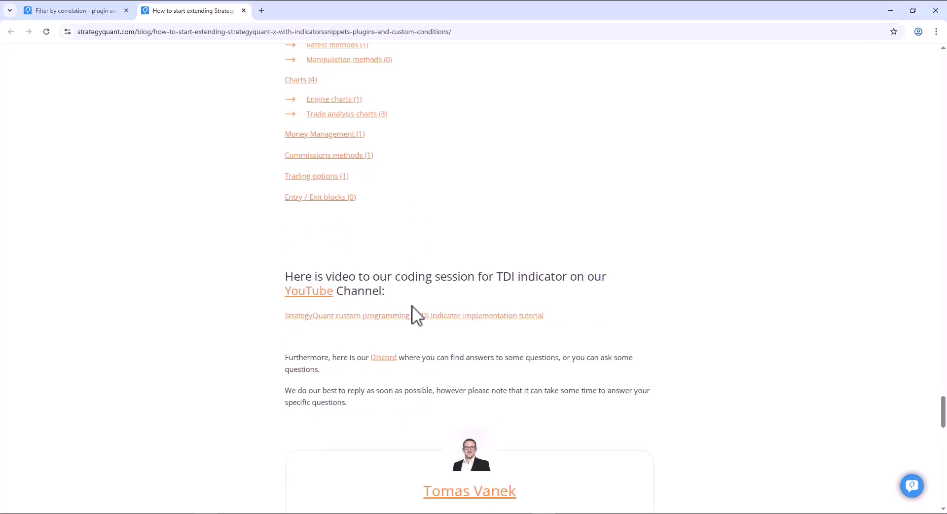
pyautogui.moveTo(383, 357)
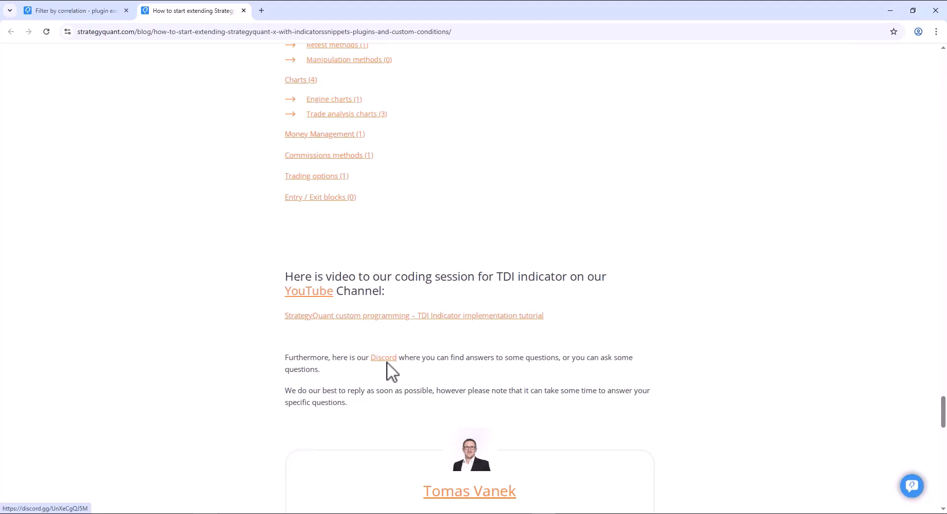
pyautogui.moveTo(392, 379)
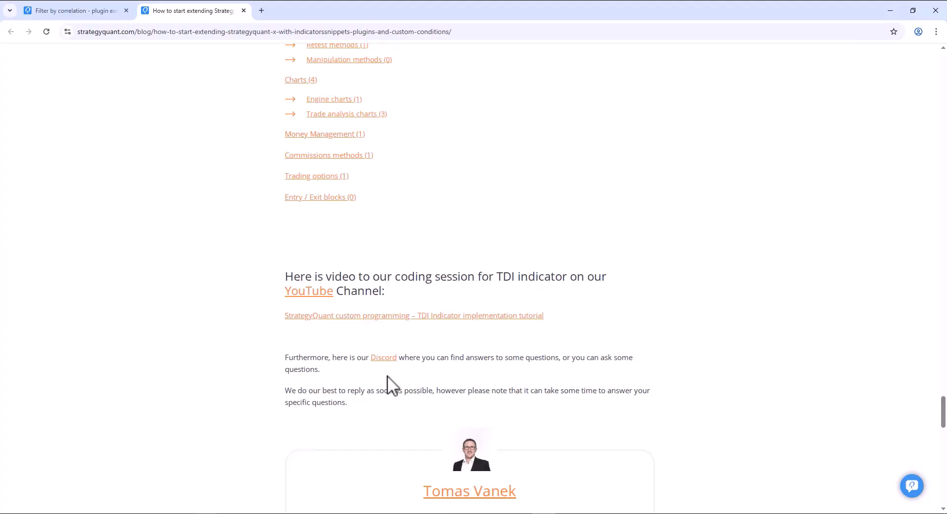
pyautogui.click(72, 10)
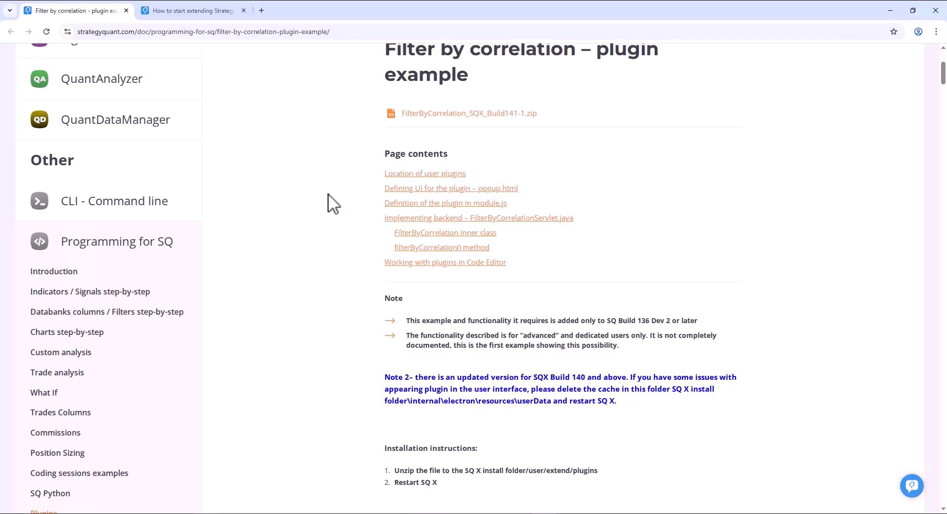
pyautogui.scroll(-3)
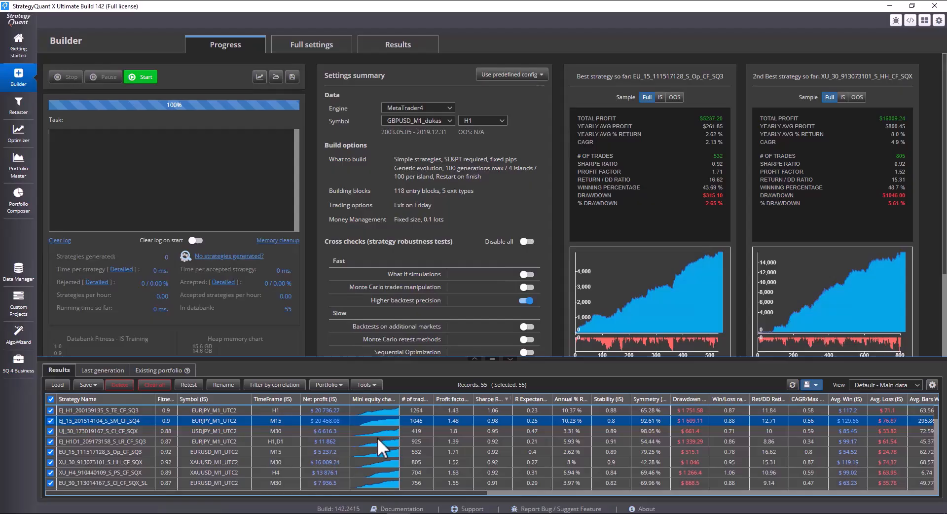
pyautogui.scroll(-3)
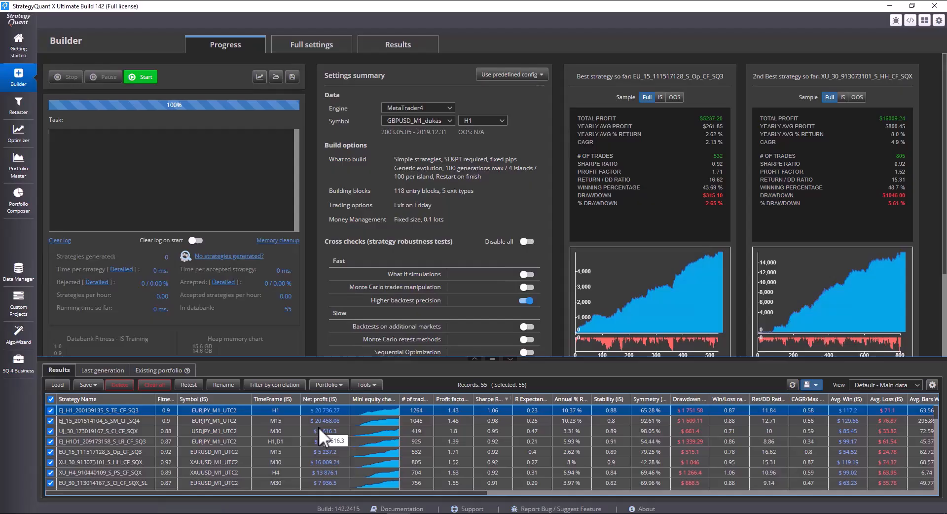
pyautogui.moveTo(15, 199)
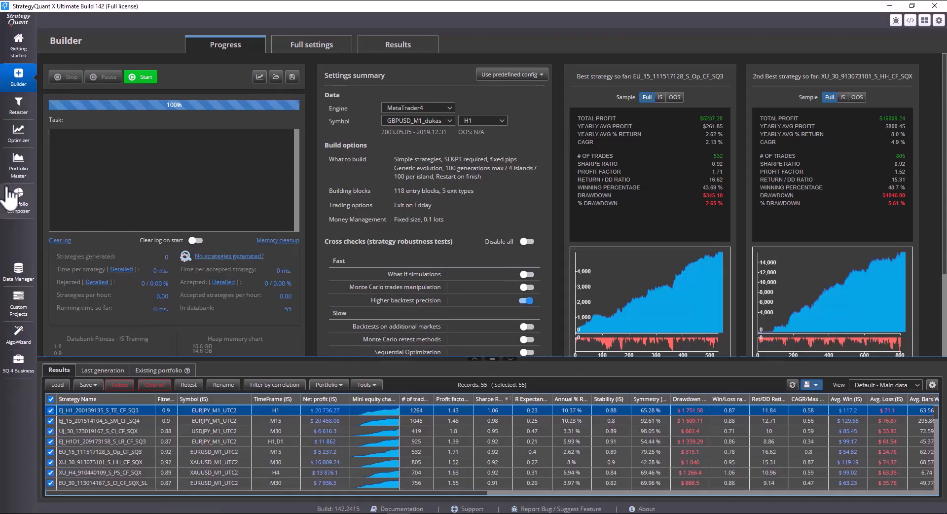
pyautogui.moveTo(39, 227)
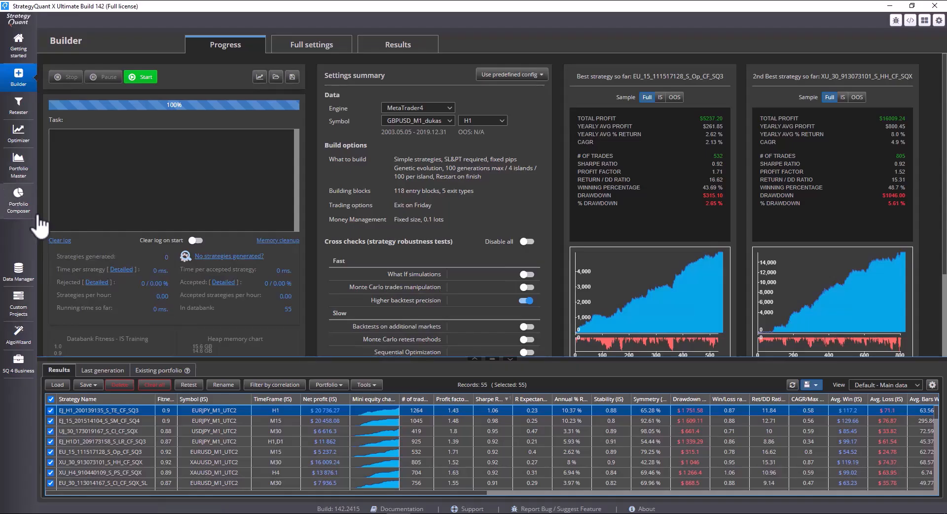
pyautogui.moveTo(42, 202)
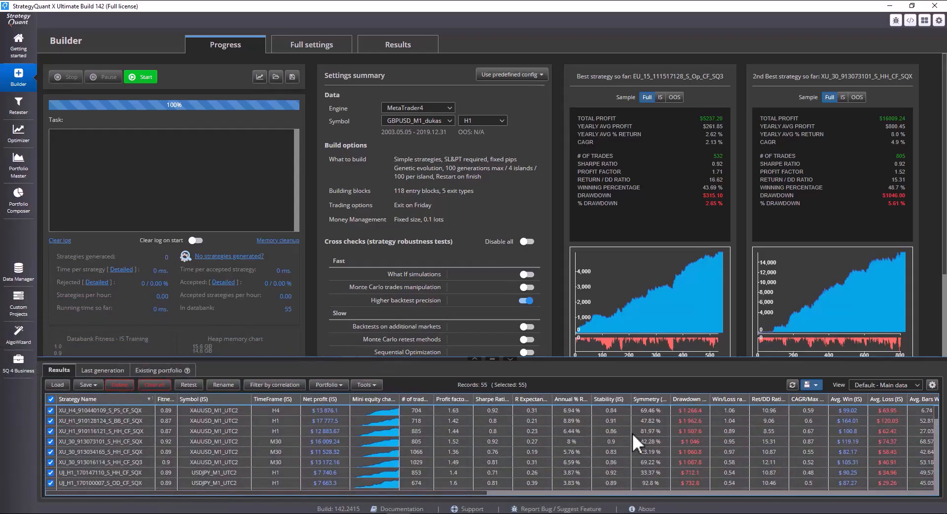
pyautogui.moveTo(274, 384)
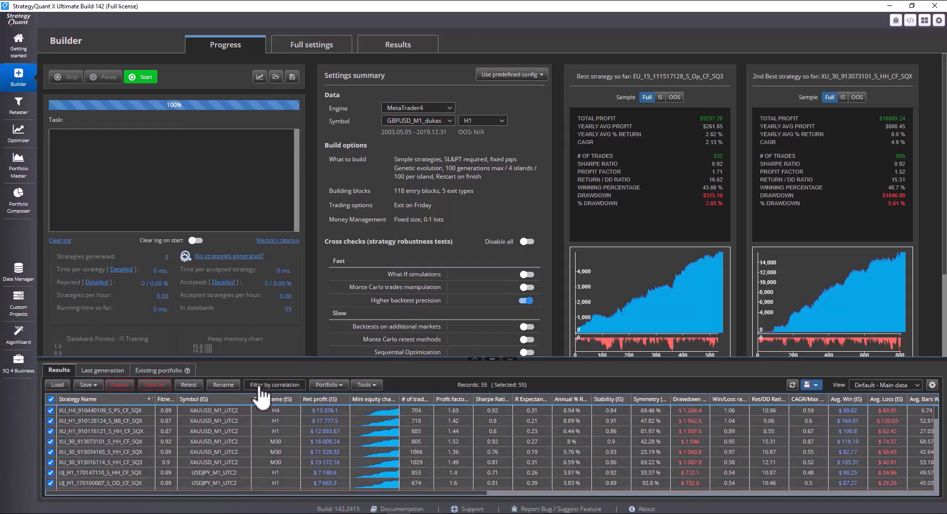
# Set the correlation filter to period Month with maximum correlation 0.2.
pyautogui.click(274, 385)
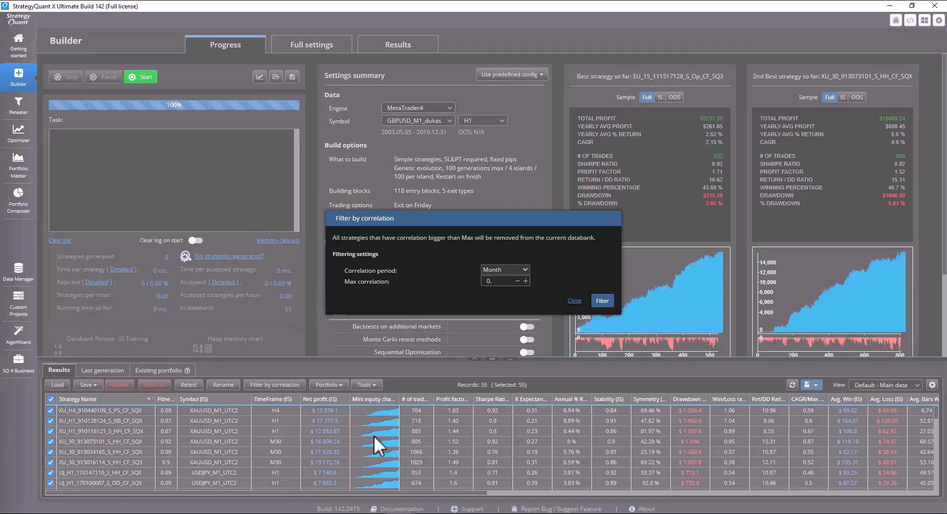
pyautogui.click(504, 269)
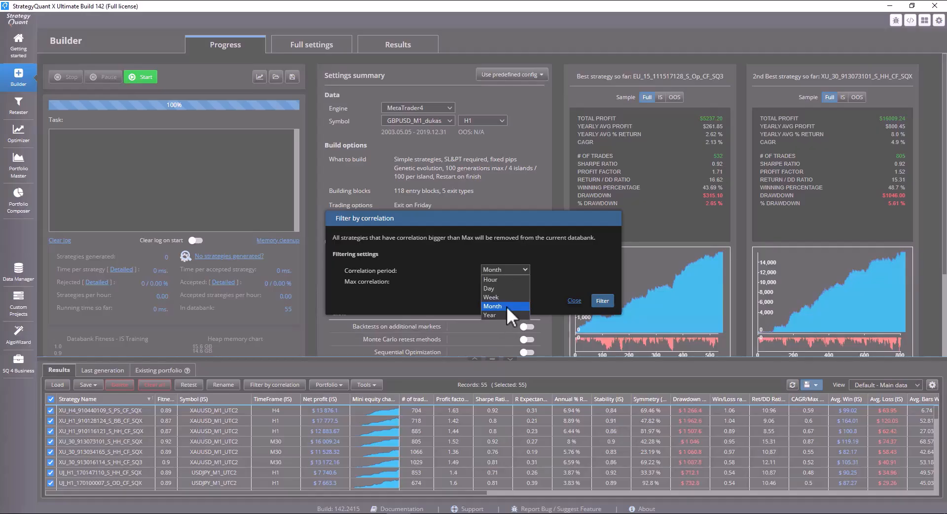
pyautogui.click(492, 306)
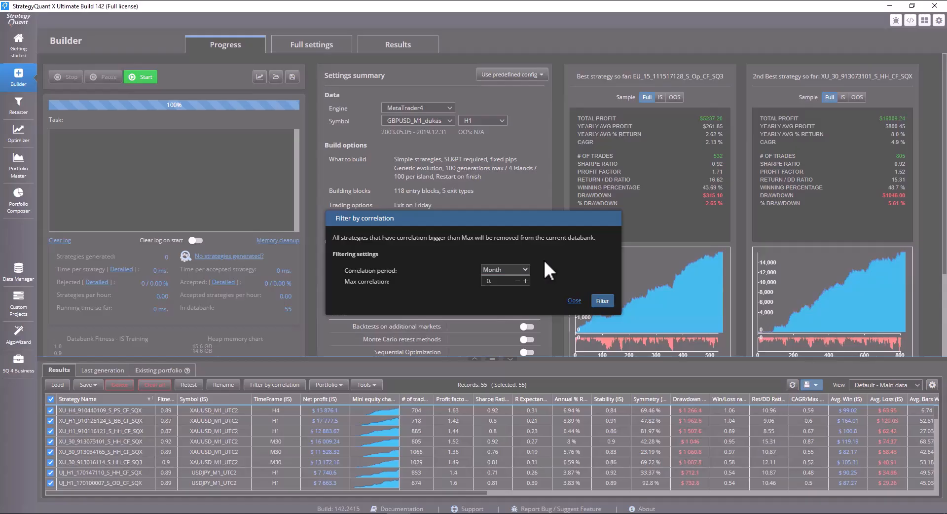
pyautogui.click(498, 282)
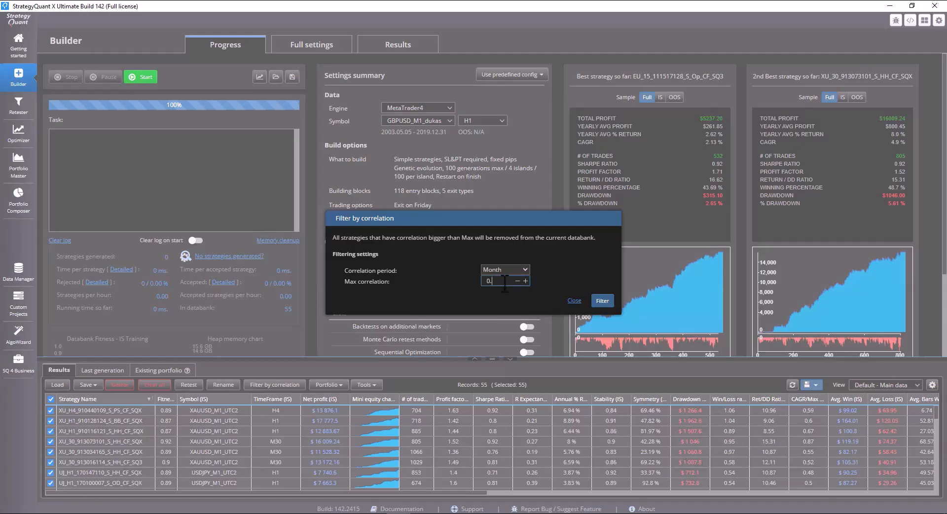
pyautogui.write('1')
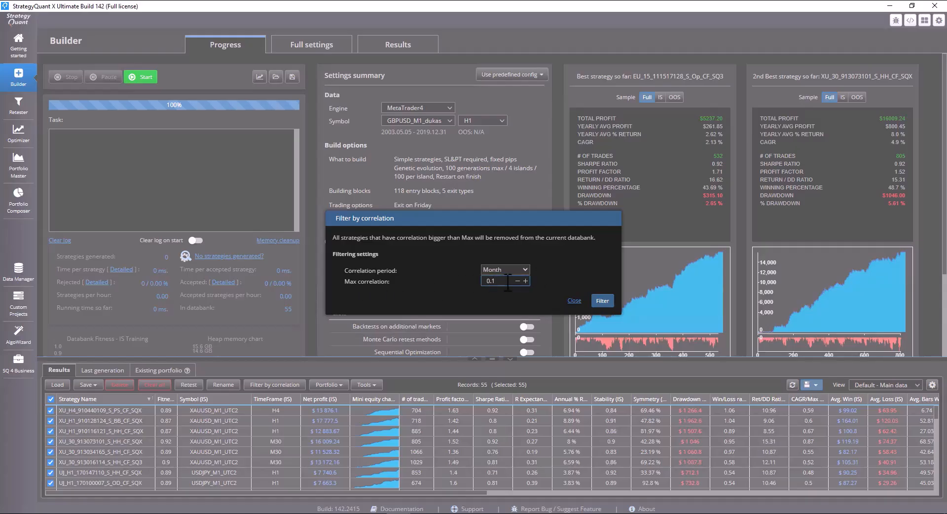
pyautogui.moveTo(462, 317)
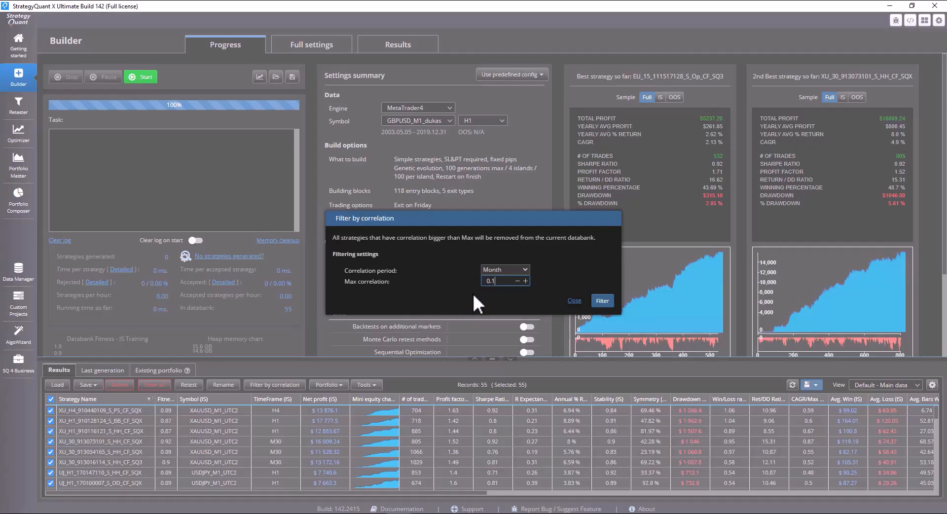
pyautogui.click(524, 282)
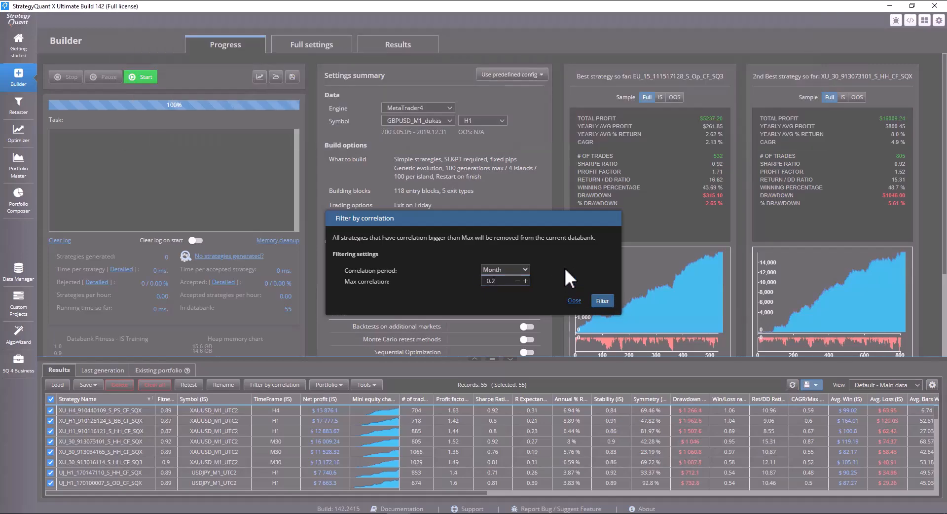
pyautogui.moveTo(602, 300)
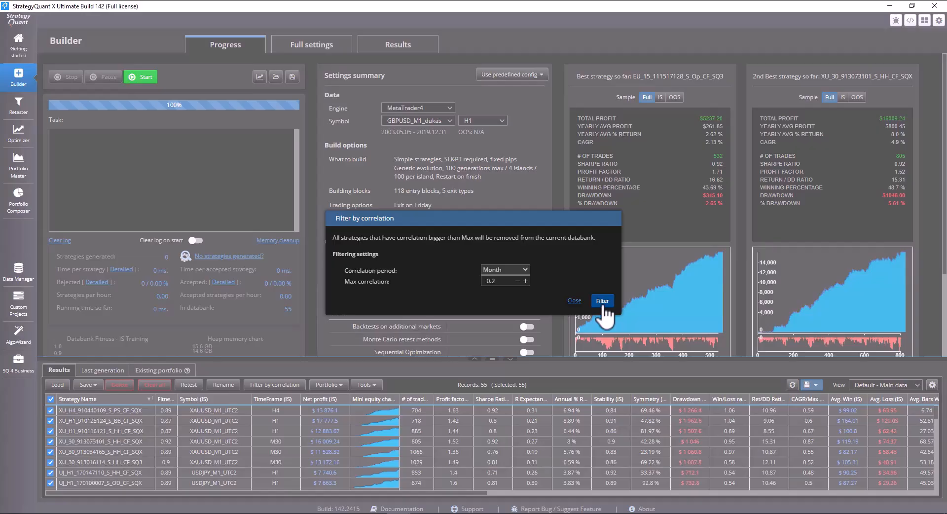
# Run the correlation filter, removing 44 strategies, and acknowledge the result message.
pyautogui.click(601, 299)
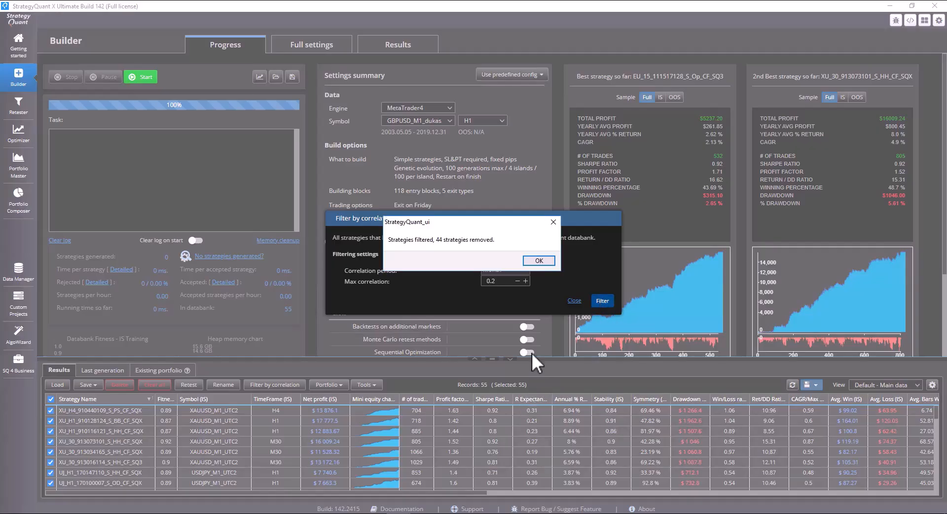
pyautogui.moveTo(452, 250)
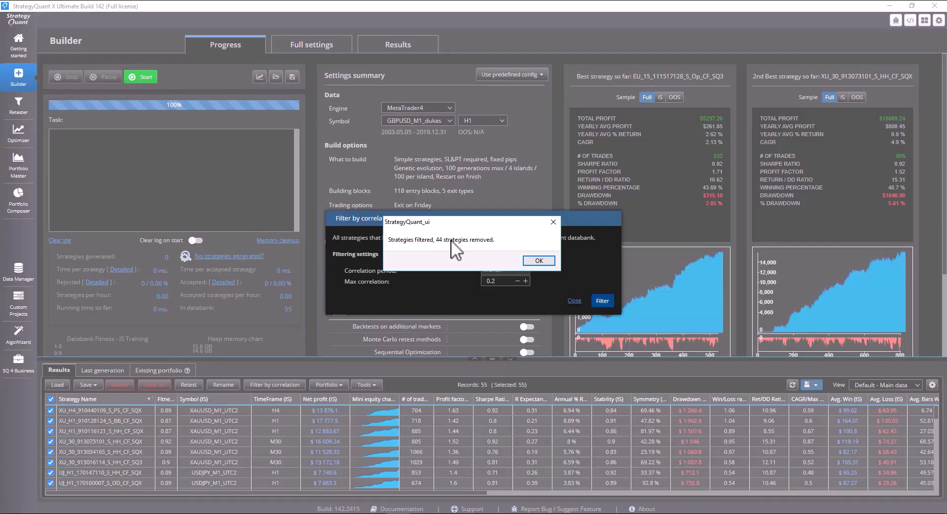
pyautogui.click(537, 261)
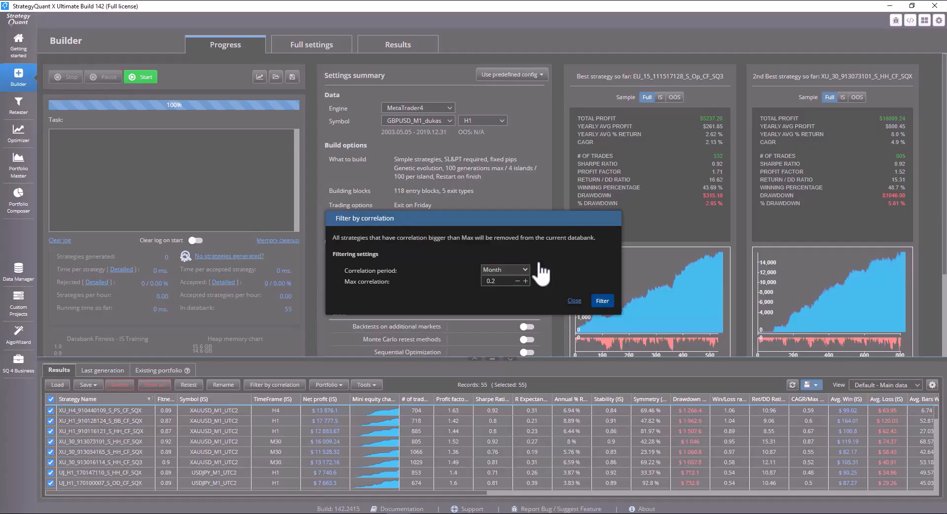
# Close the filter leaving 11 strategies, then reopen the correlation filter settings.
pyautogui.click(601, 300)
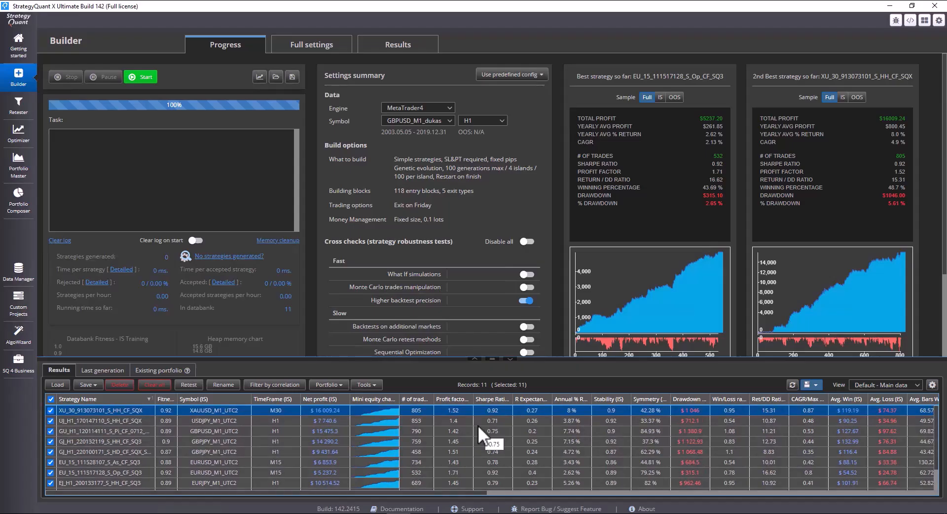
pyautogui.moveTo(474, 426)
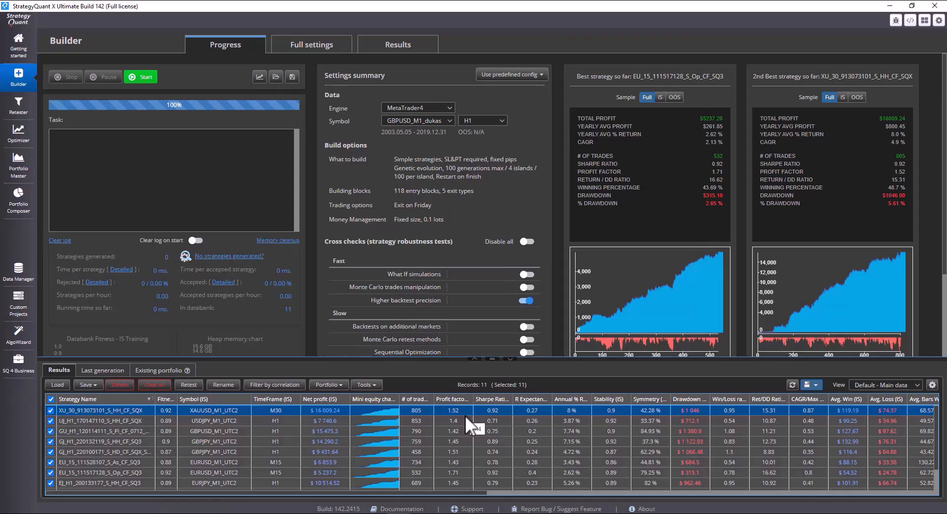
pyautogui.moveTo(321, 355)
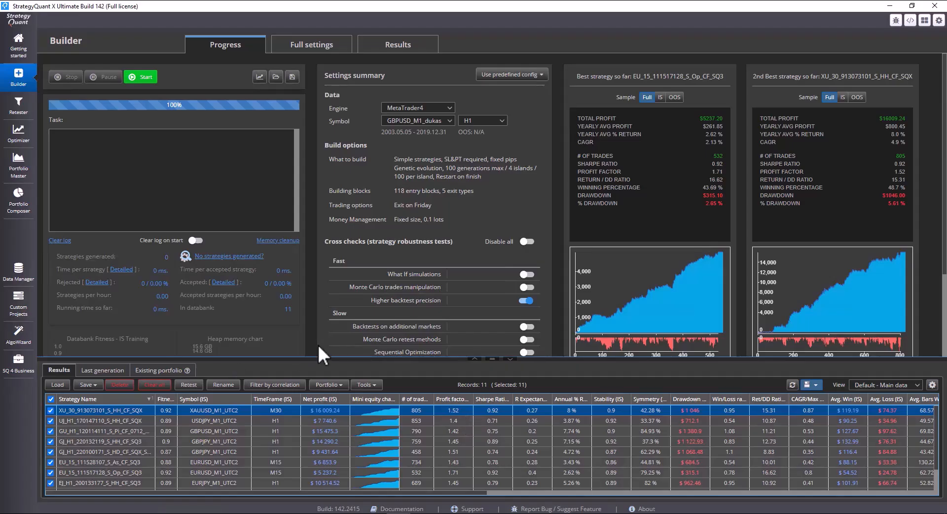
pyautogui.click(274, 384)
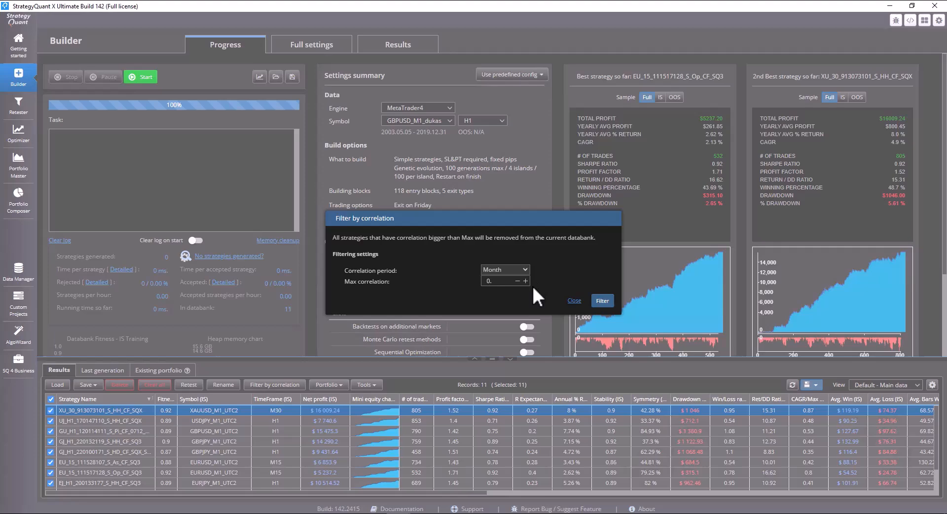
pyautogui.moveTo(513, 297)
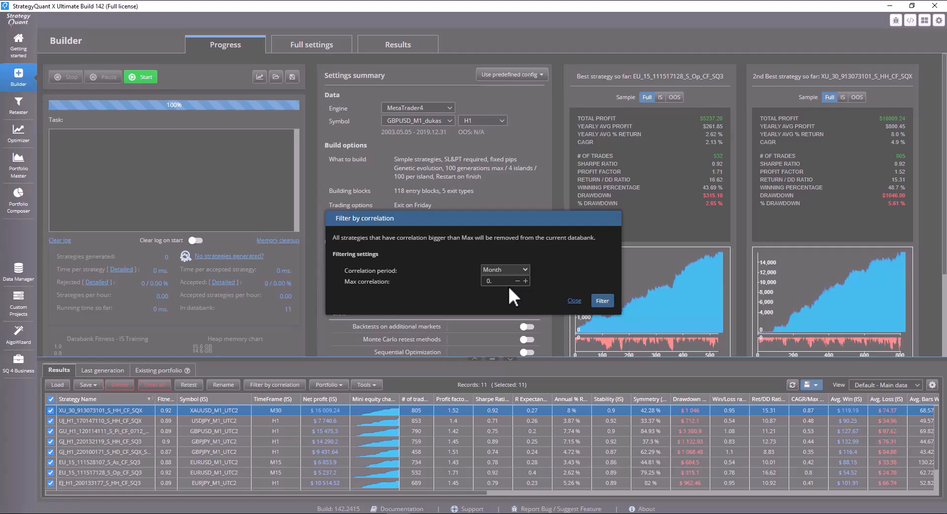
# Run the stricter correlation filter so only 5 strategies remain in the databank.
pyautogui.click(600, 300)
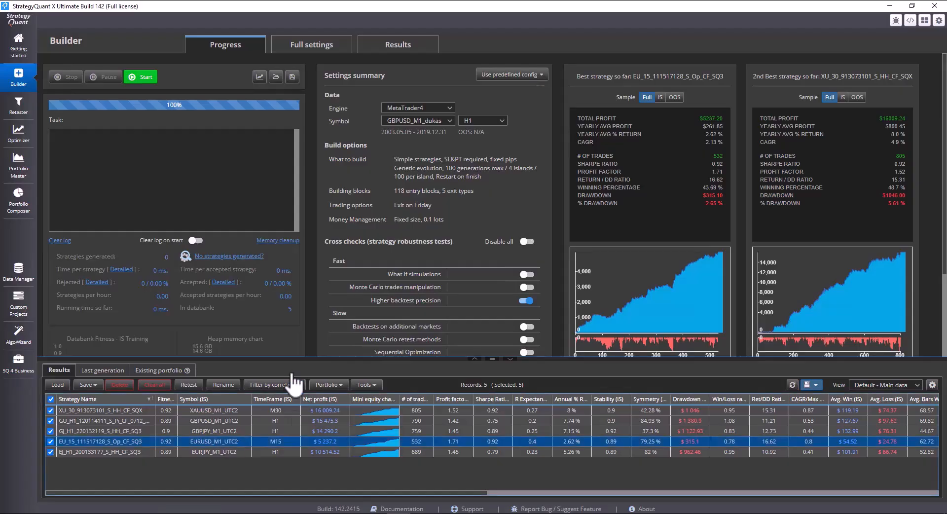
pyautogui.moveTo(288, 434)
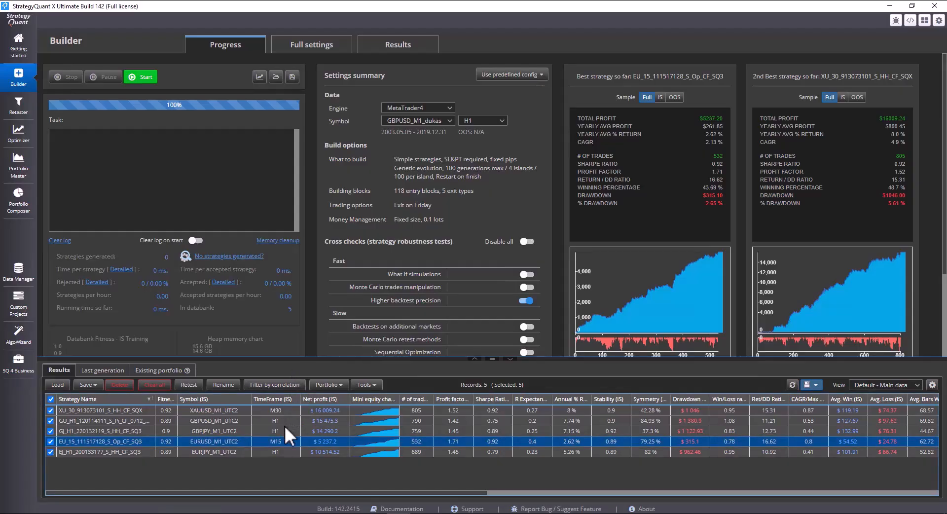
pyautogui.moveTo(430, 461)
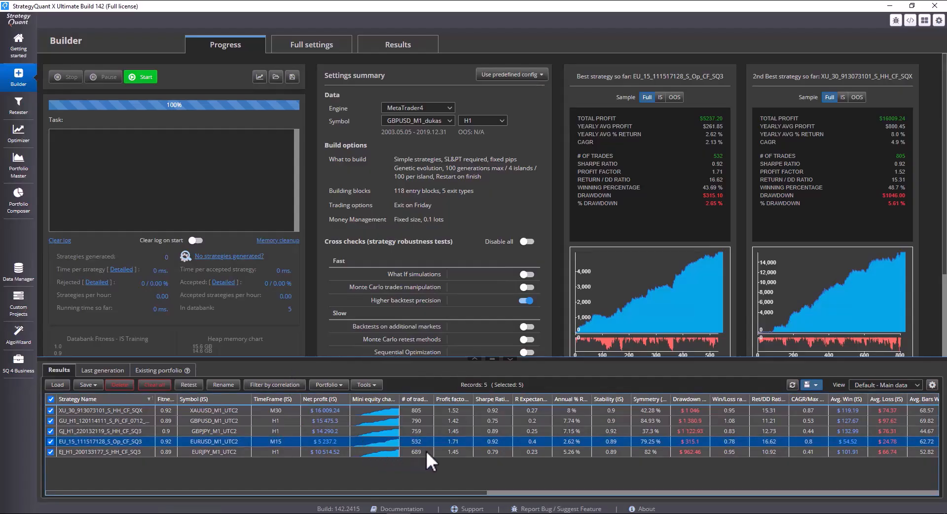
pyautogui.moveTo(202, 416)
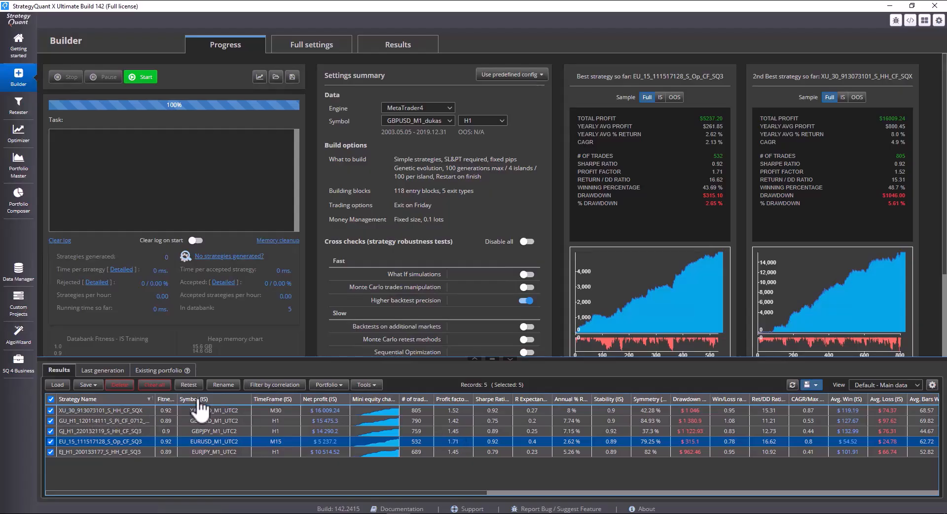
pyautogui.moveTo(328, 384)
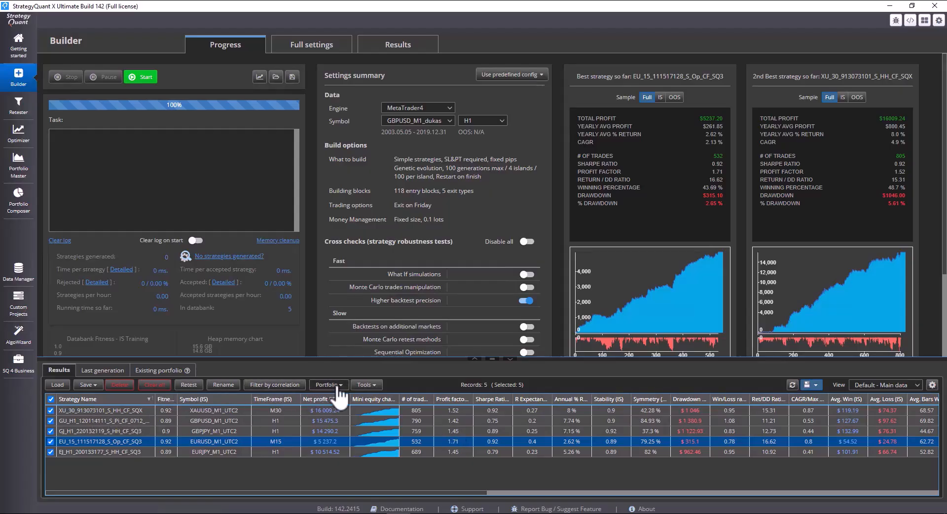
# Merge the five strategies into a simulated portfolio named Portfolio.
pyautogui.click(329, 385)
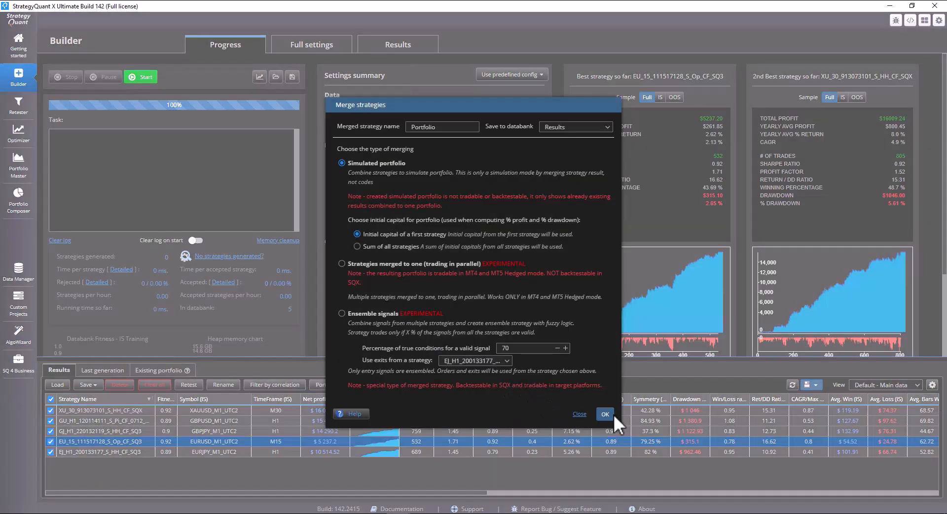
pyautogui.click(603, 414)
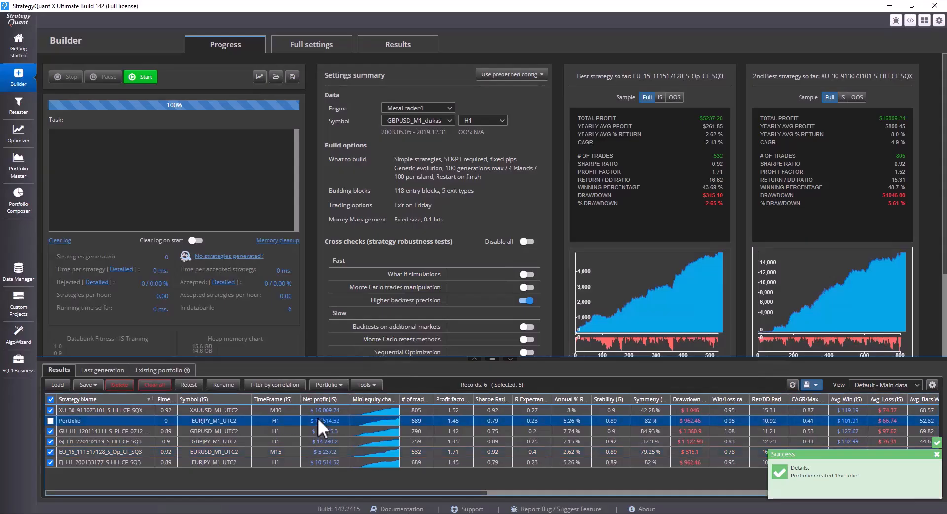
# Review the Portfolio's overview, equity chart and correlation results.
pyautogui.click(398, 45)
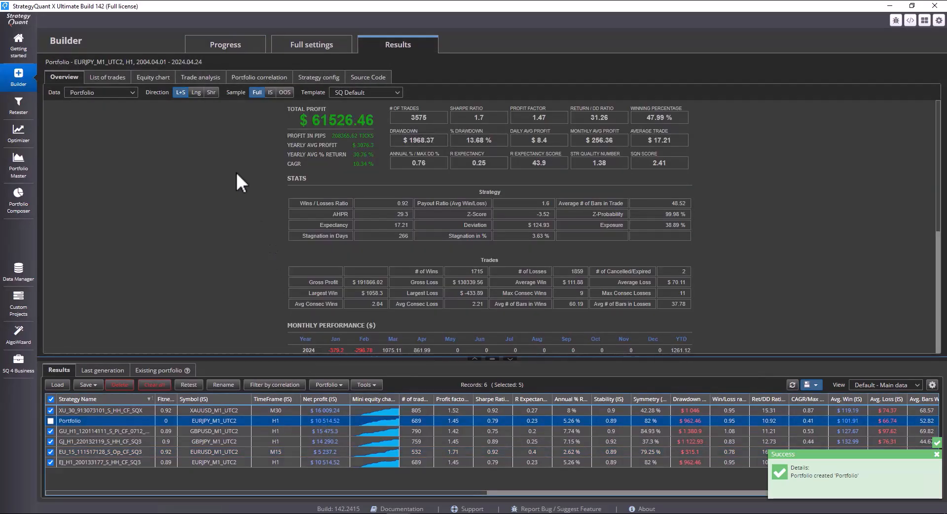
pyautogui.click(152, 76)
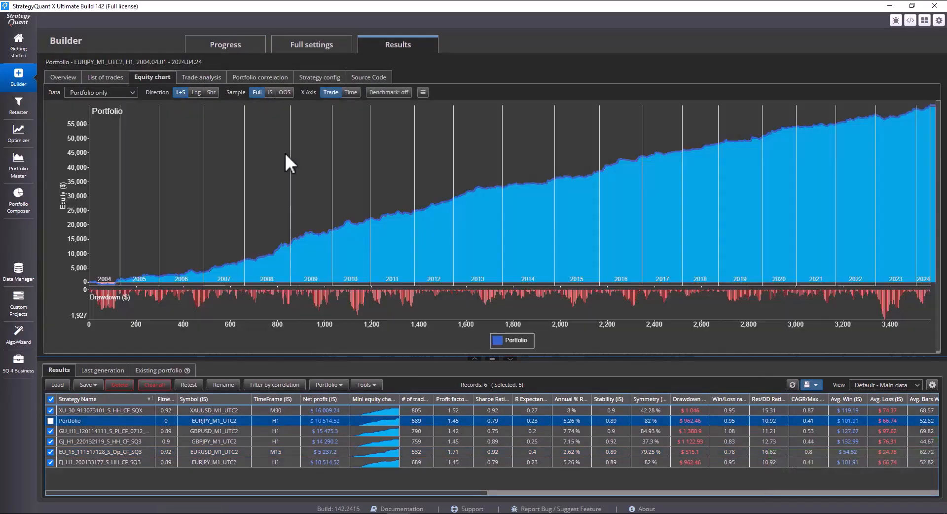
pyautogui.click(260, 77)
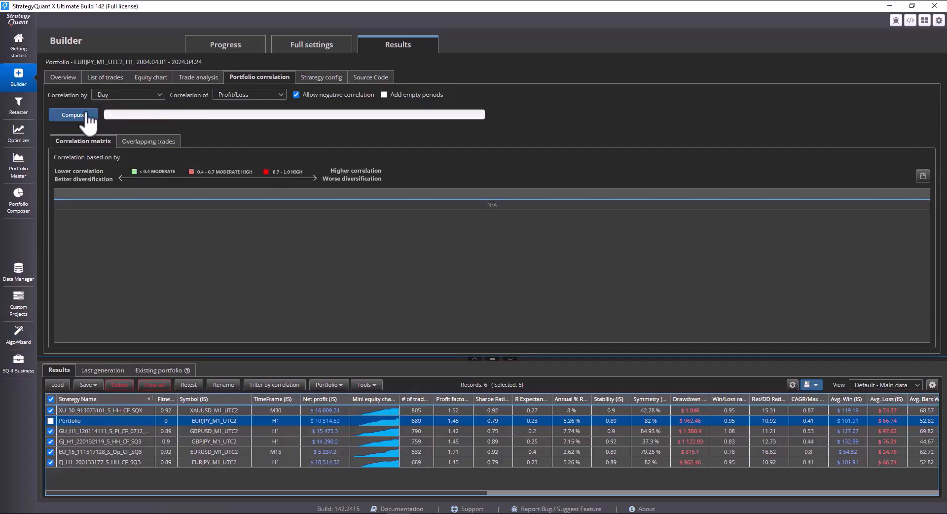
# Compute the monthly profit/loss correlation matrix, showing green low correlation for all pairs.
pyautogui.click(72, 114)
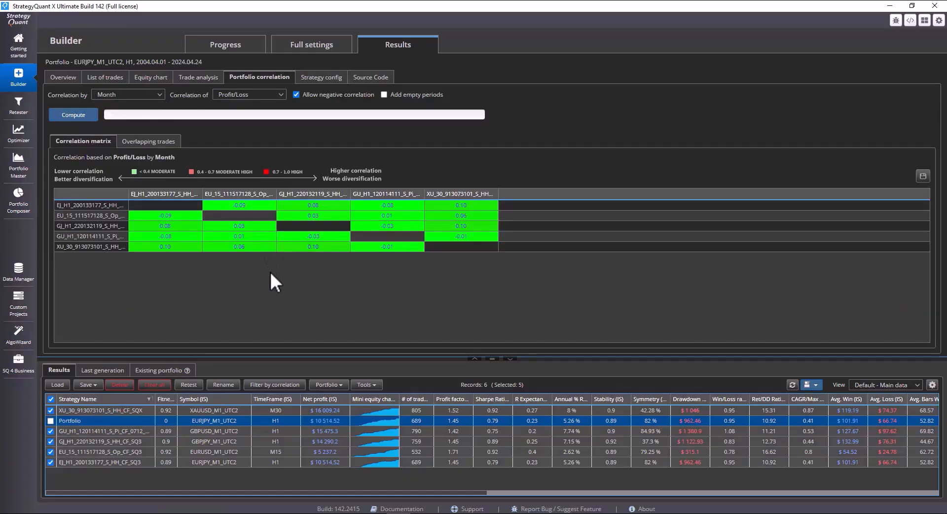
pyautogui.moveTo(314, 109)
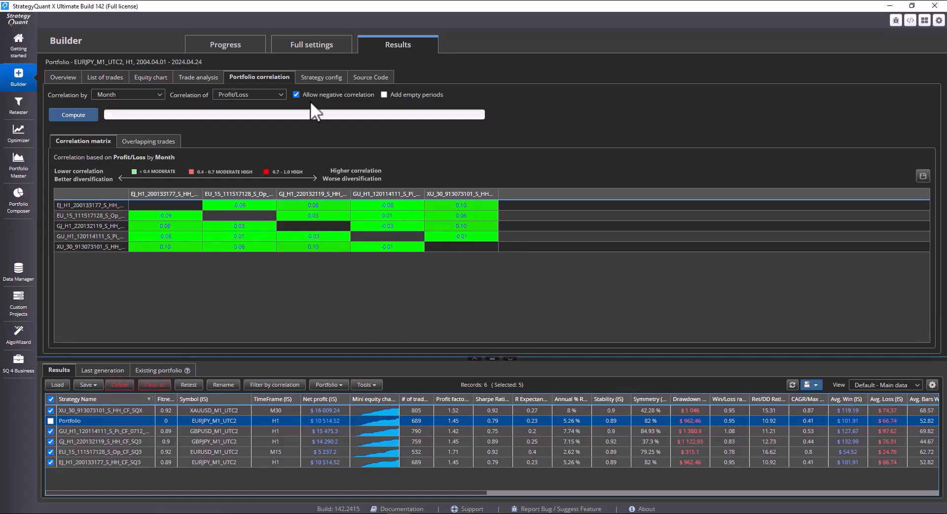
pyautogui.moveTo(154, 181)
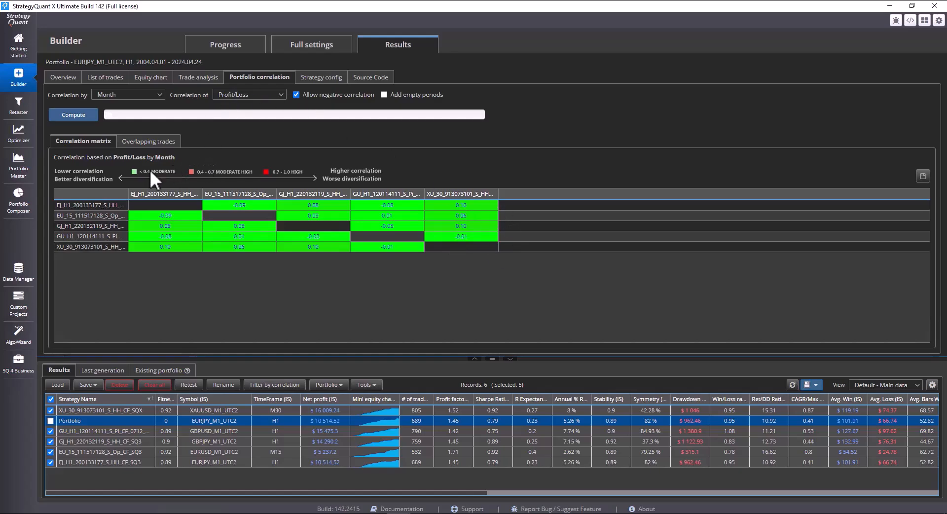
pyautogui.moveTo(486, 216)
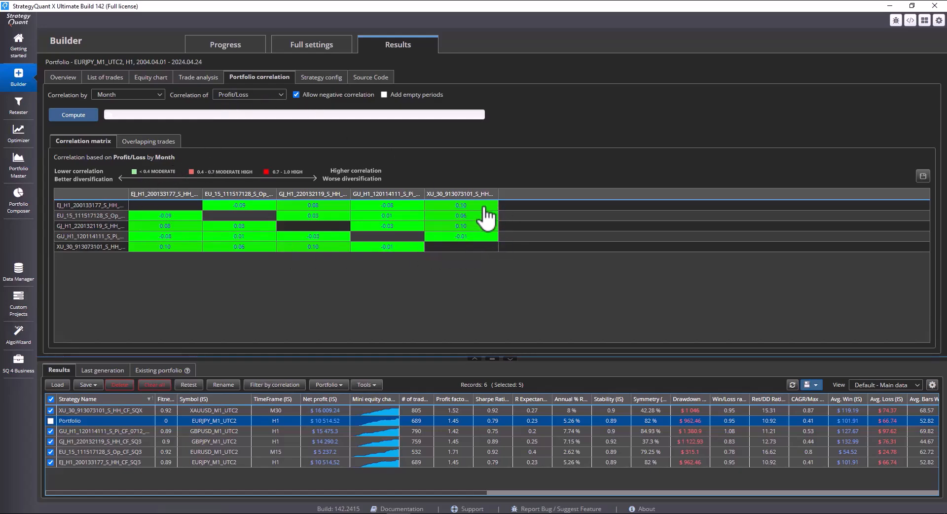
pyautogui.moveTo(287, 293)
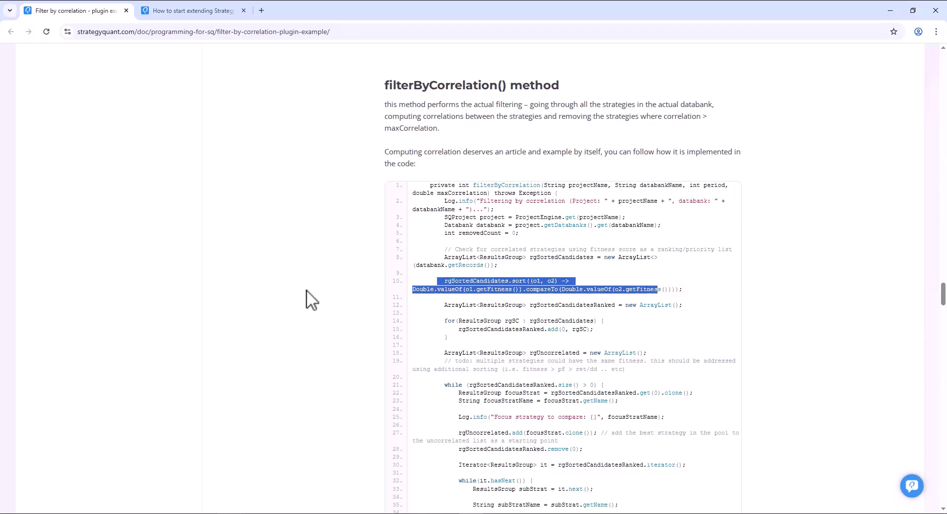
pyautogui.moveTo(296, 296)
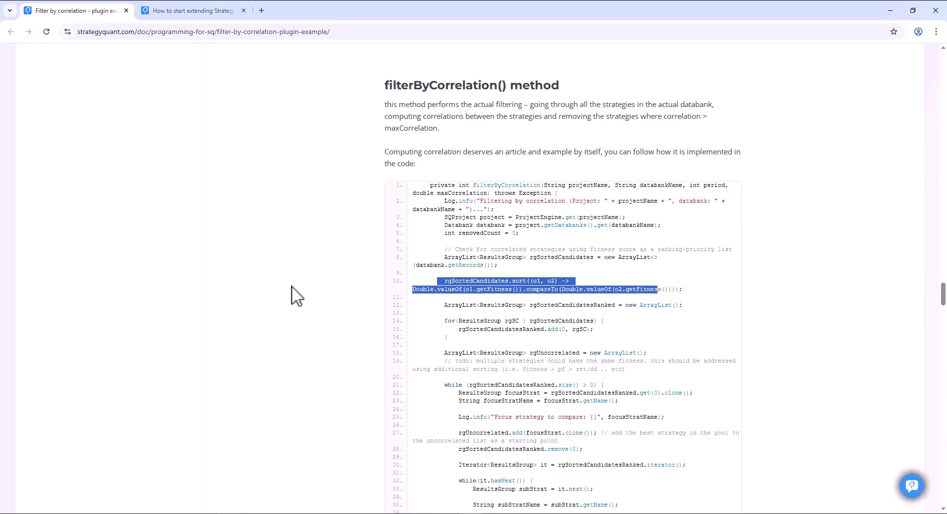